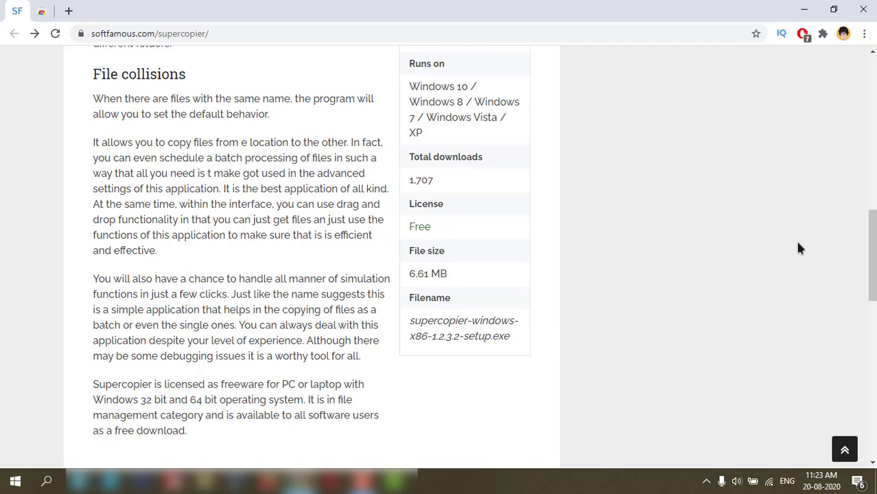
mouse_move(802, 250)
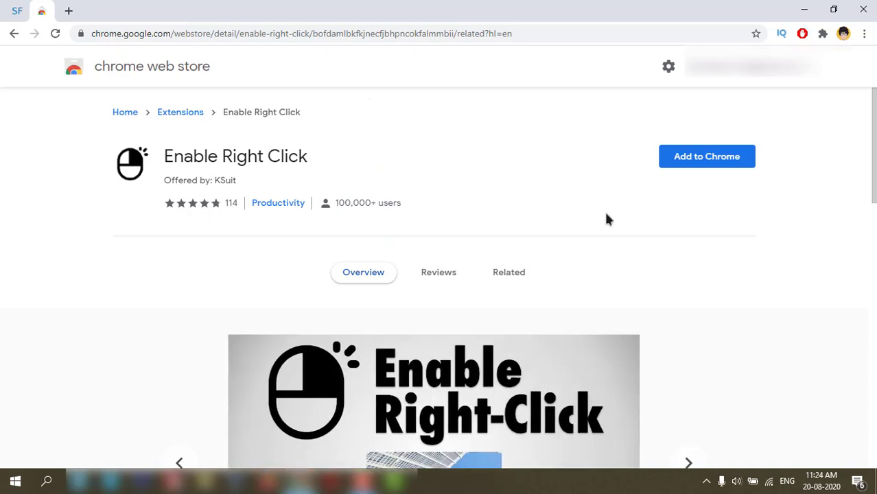
- Add the Enable Right Click extension to Chrome and confirm the Add extension prompt
scroll(down, 3)
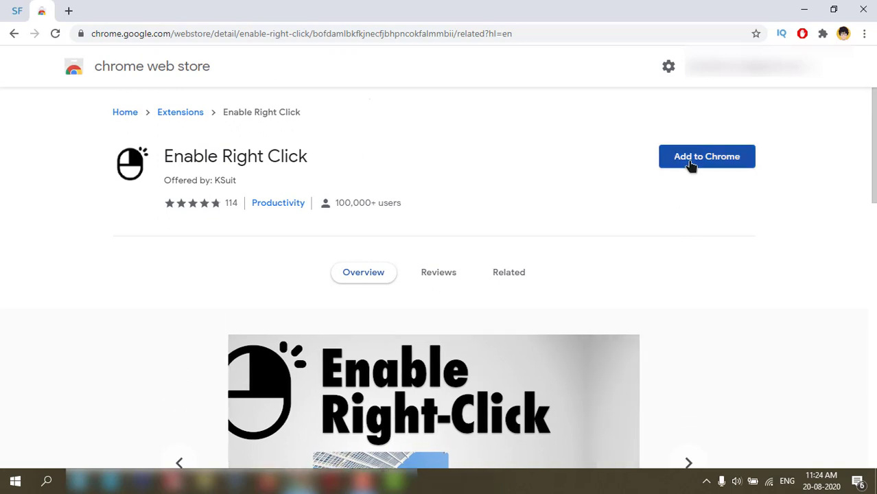
click(707, 156)
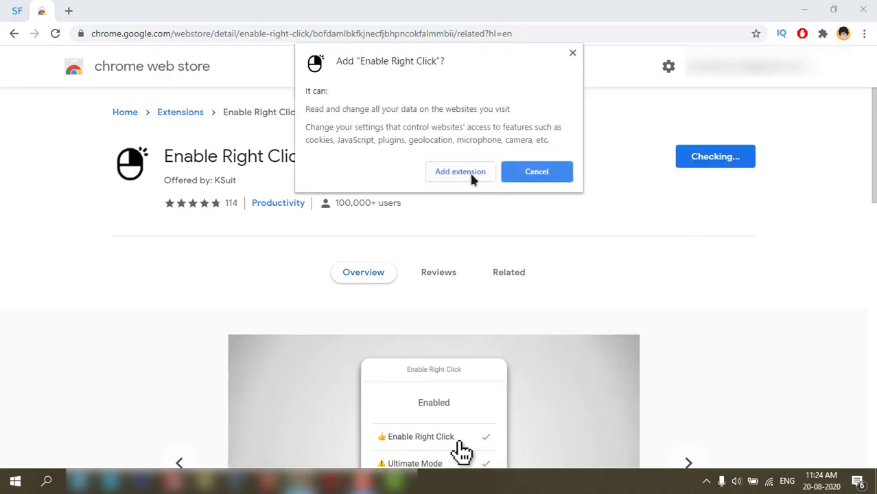
click(460, 172)
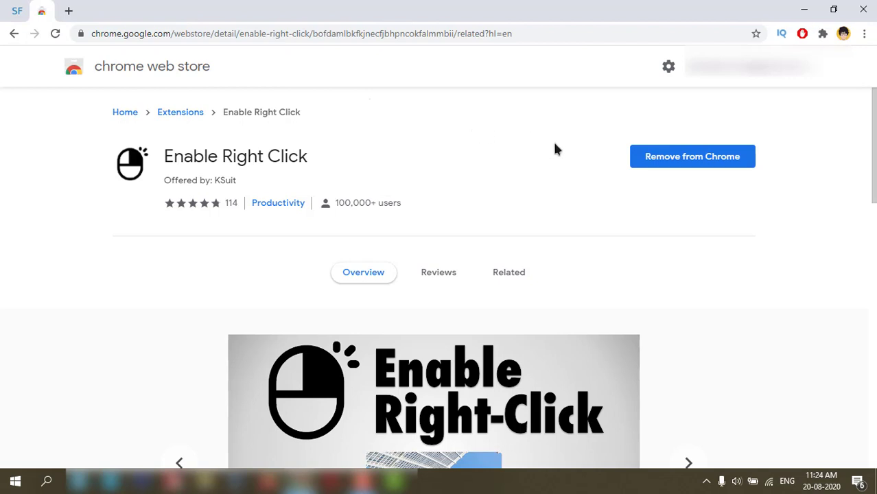
click(823, 33)
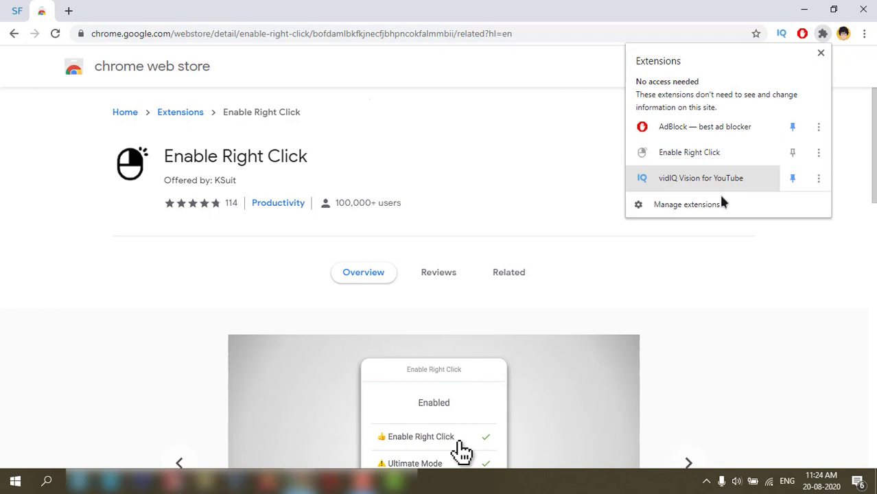
mouse_move(666, 215)
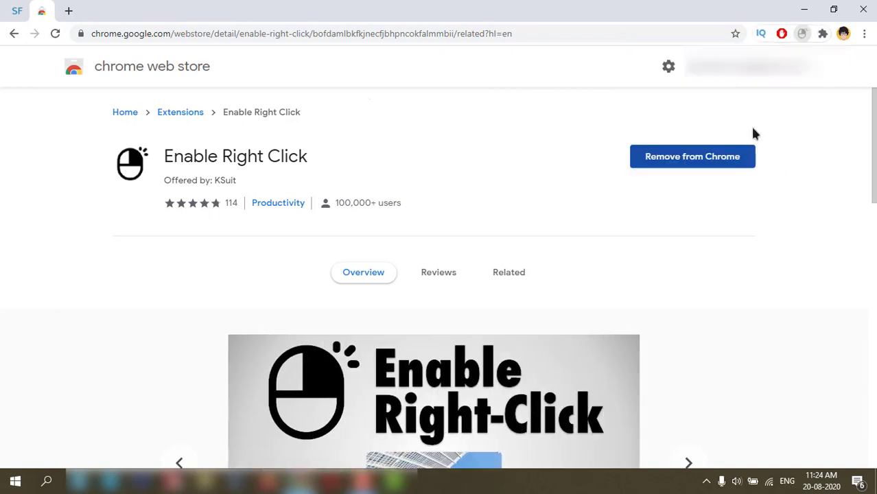
click(801, 32)
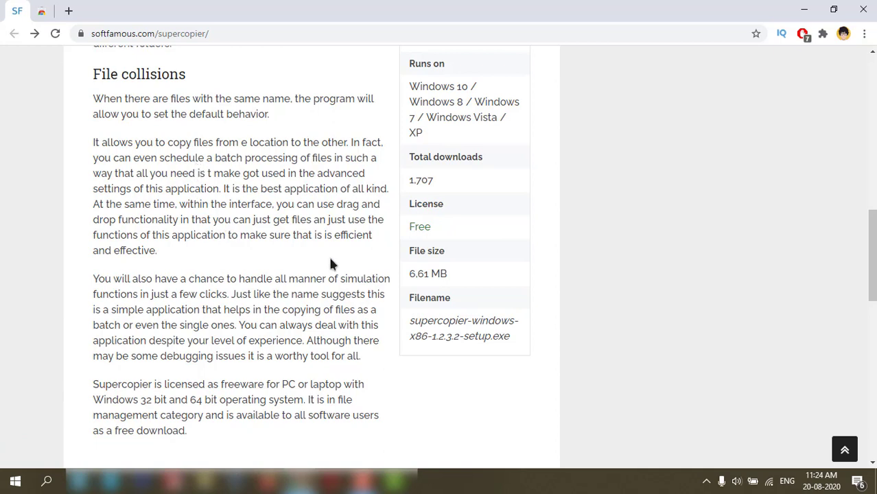
- After the context menu is blocked on the Supercopier article, activate Enable Right Click from the Extensions menu
right_click(220, 181)
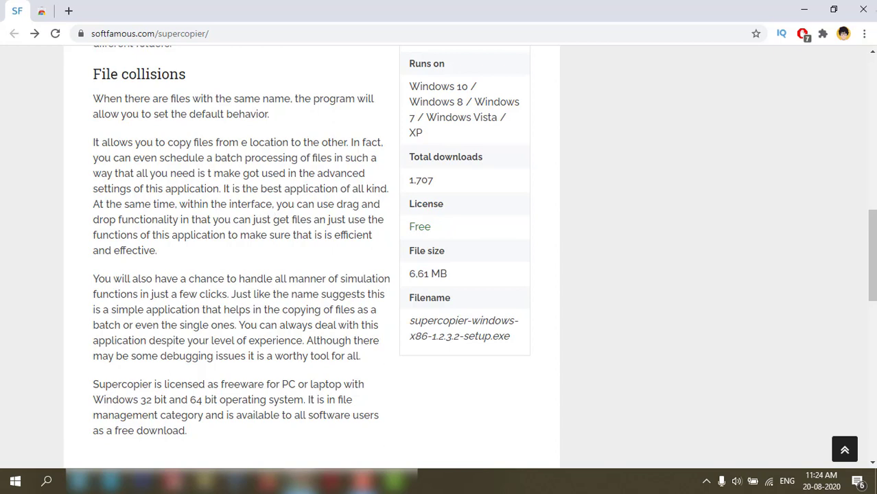
click(823, 33)
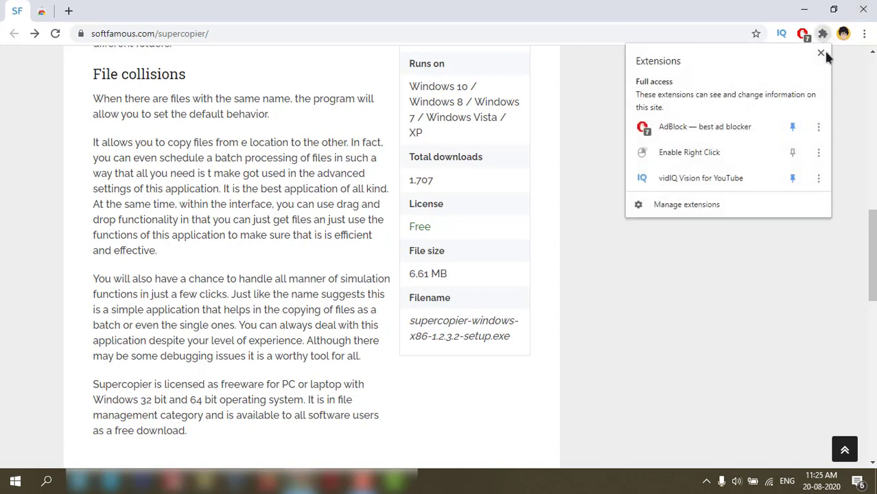
mouse_move(743, 152)
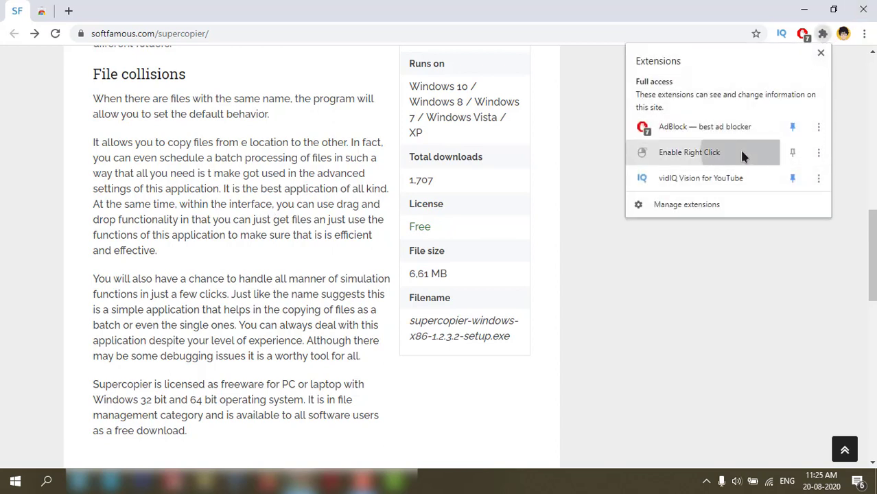
click(689, 152)
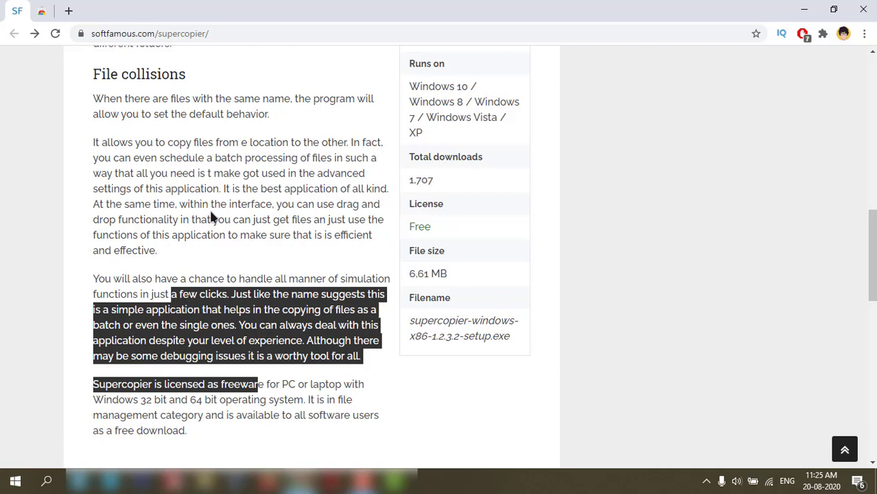
mouse_move(166, 149)
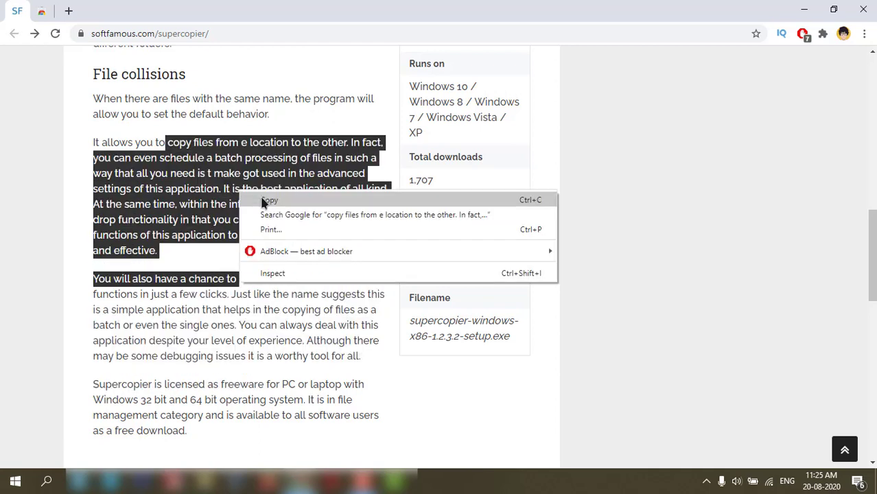
mouse_move(308, 121)
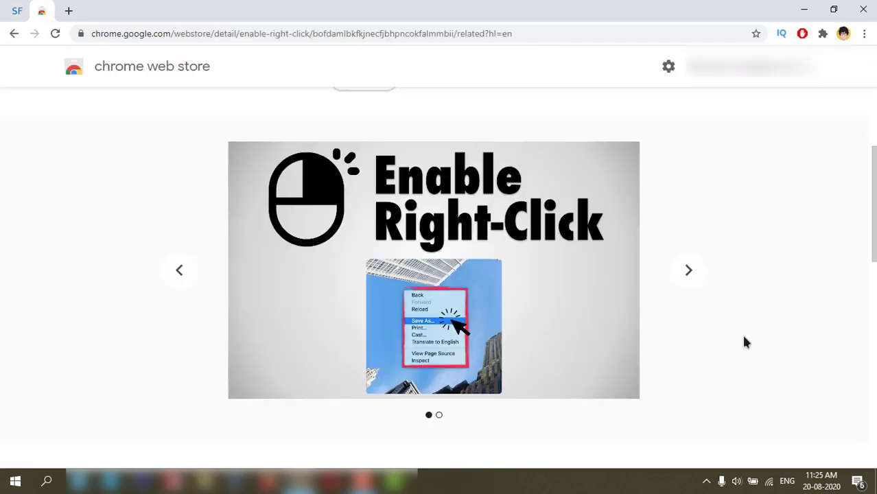
- Advance the screenshot carousel to the second image showing the extension's enabled options
click(688, 271)
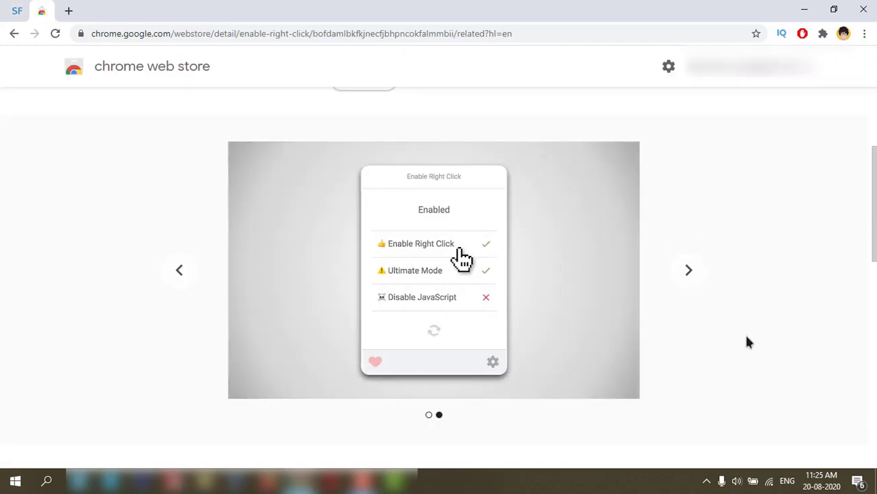